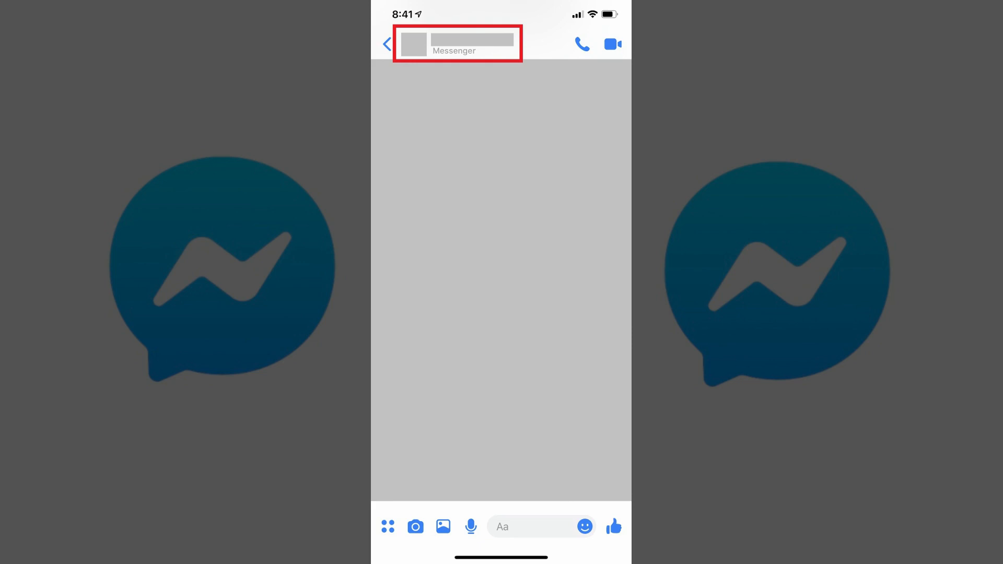
Step: Open the contact's conversation details to reach Search in Conversation
left_click(458, 44)
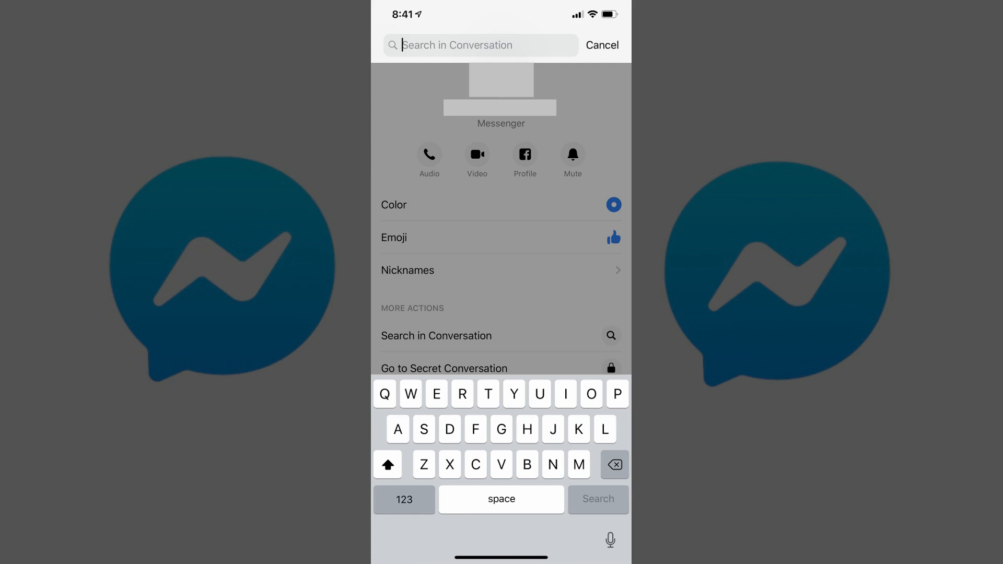
Step: Search the conversation for 'Clarence'
type("Clarence")
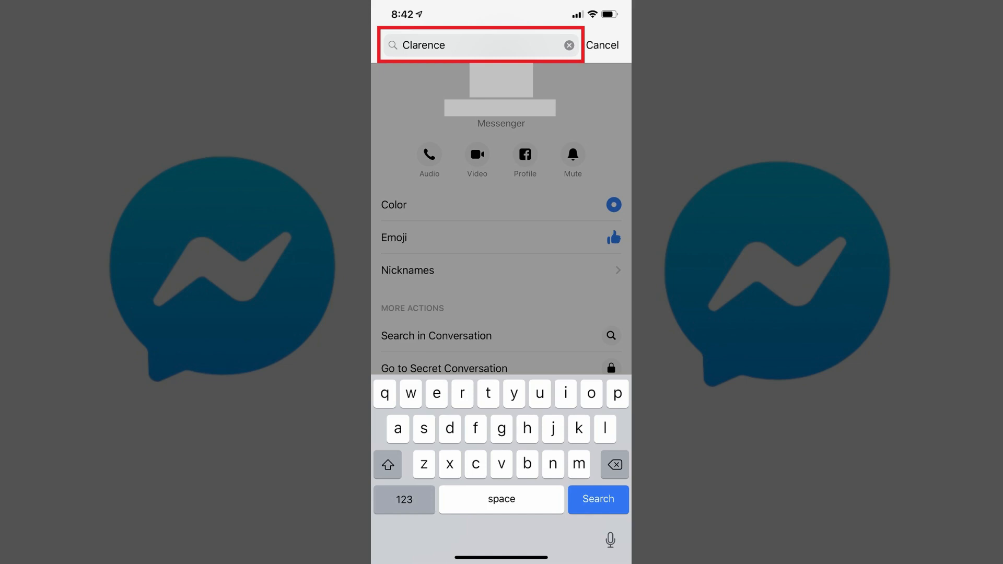
left_click(596, 499)
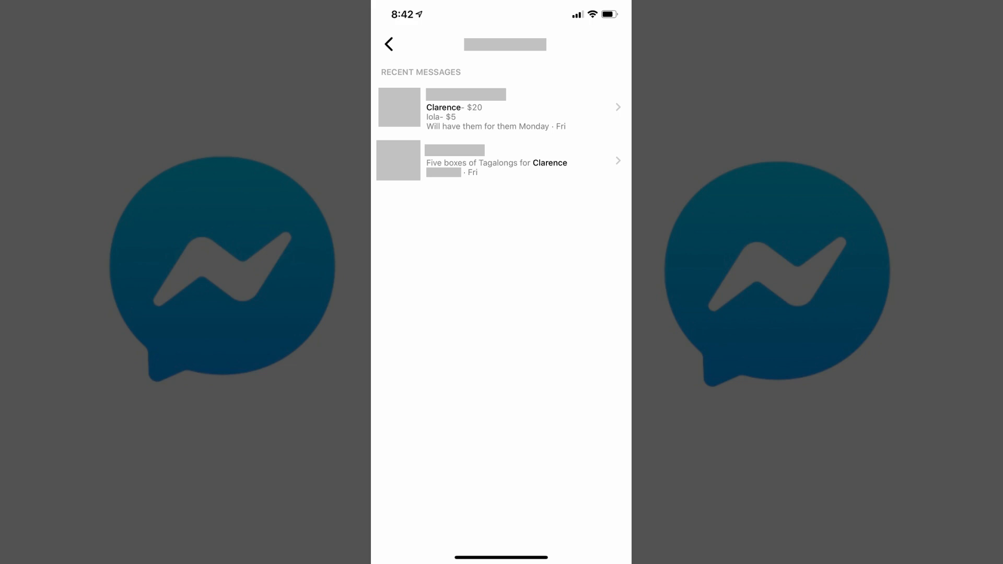
Step: View the first Clarence match about the $20 in context, then return
left_click(496, 108)
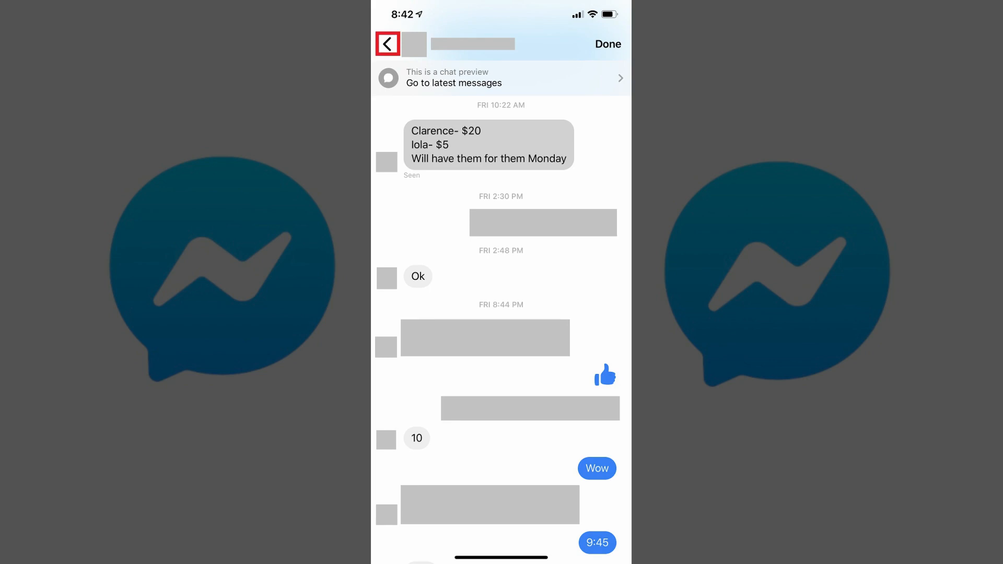
left_click(387, 44)
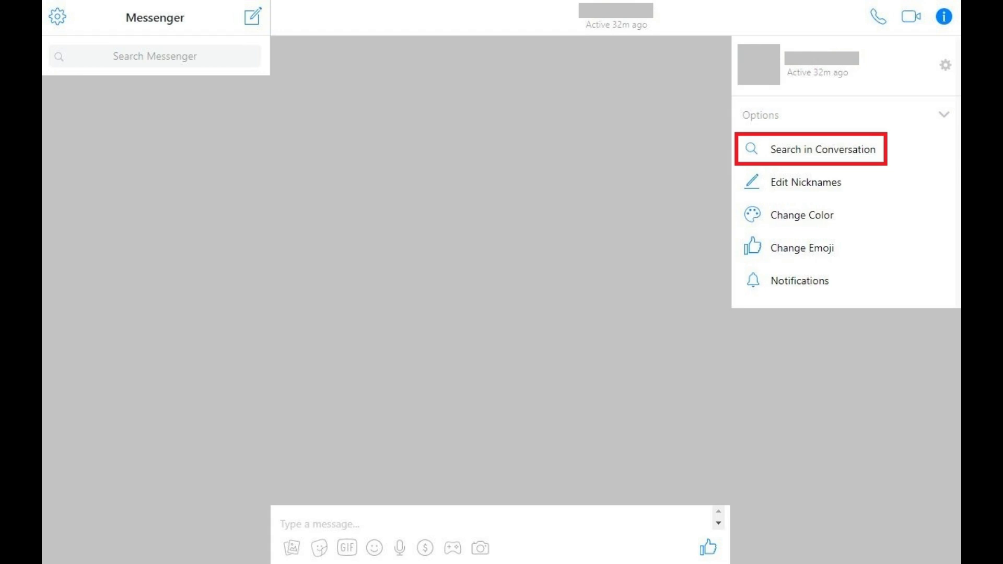
Step: Search the Messenger.com conversation for 'dog'
left_click(822, 149)
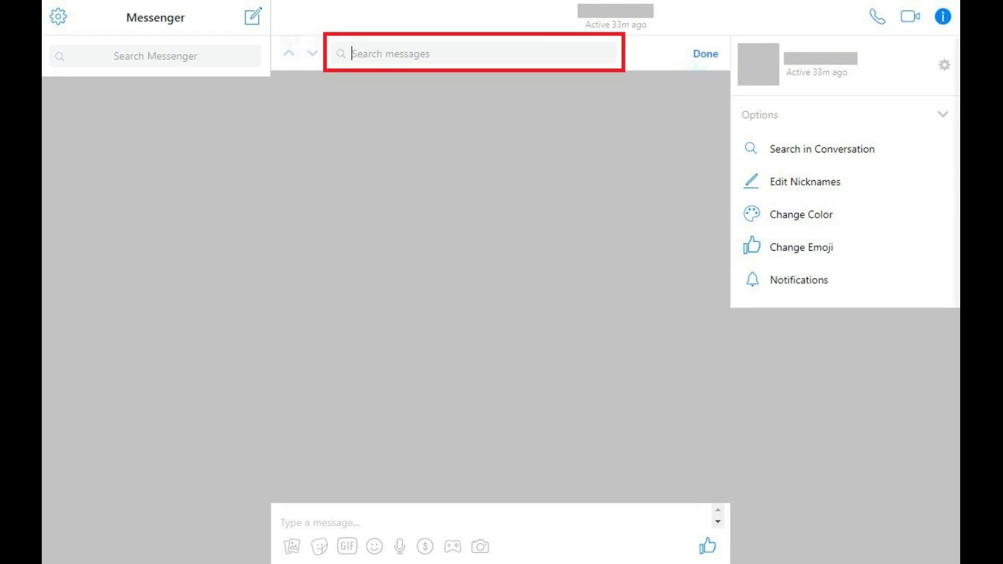
type("dog")
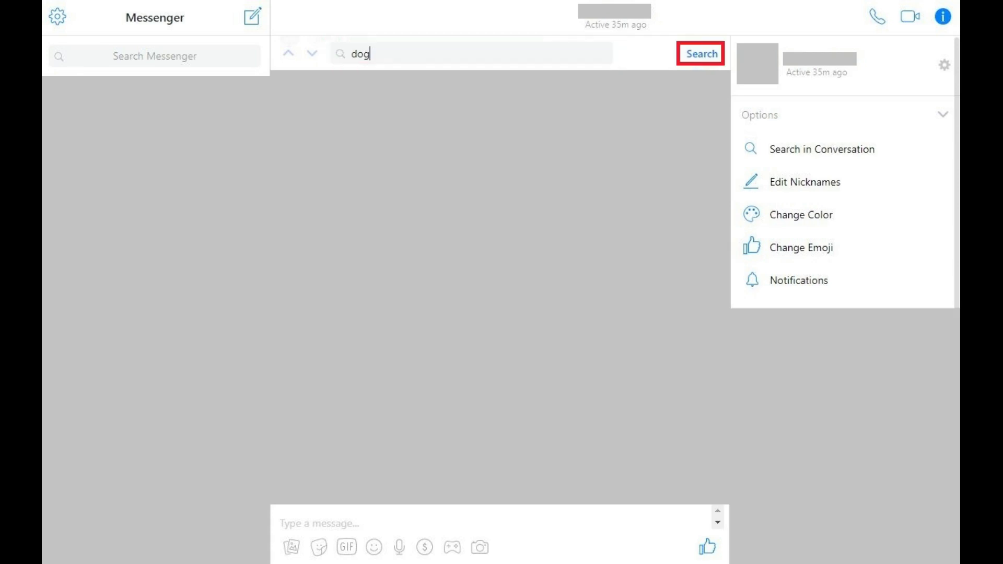
left_click(700, 54)
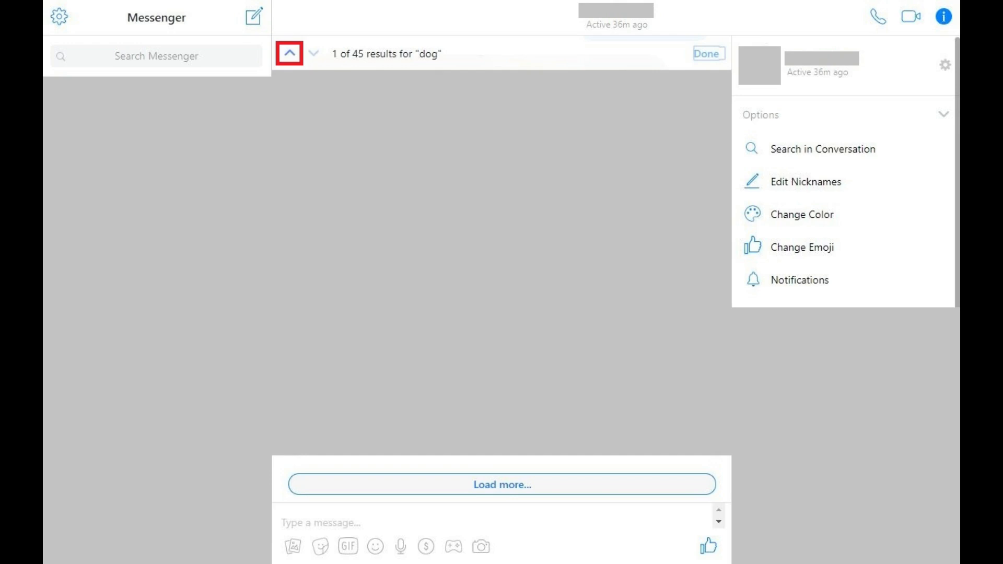
Step: Advance through the dog matches to result 3 of 45
left_click(313, 54)
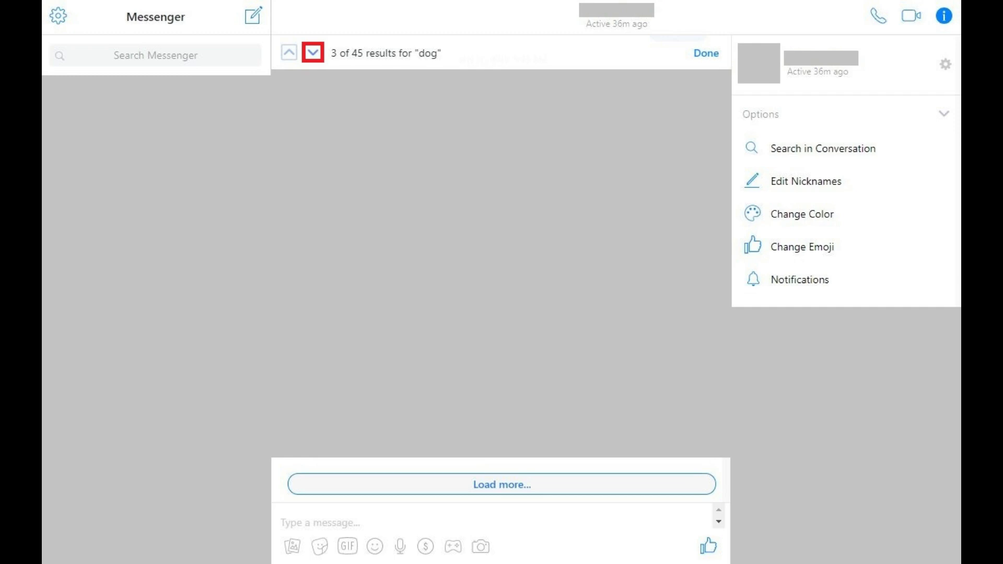